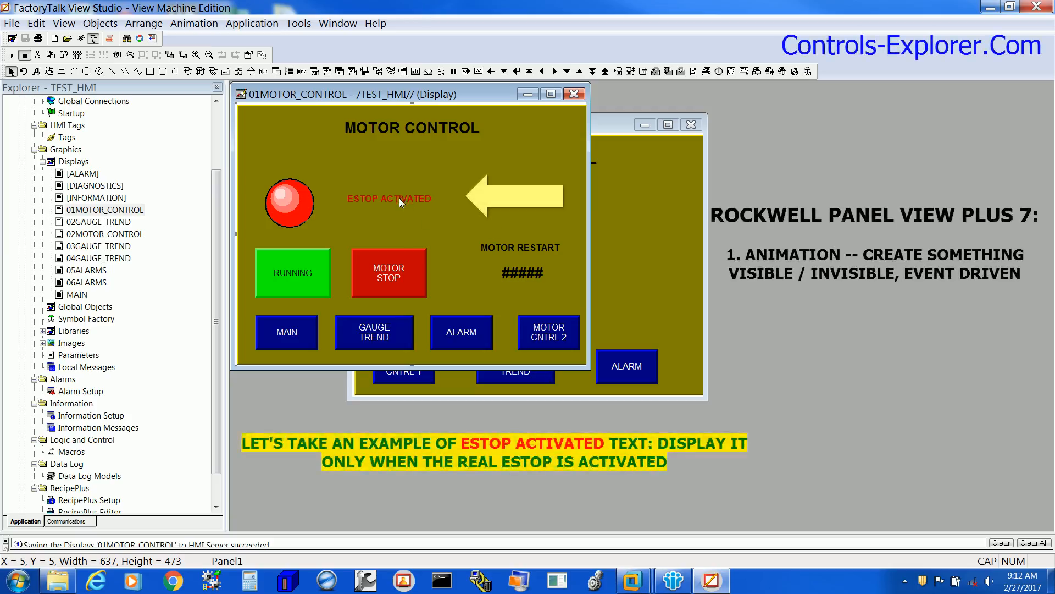
# - Select the ESTOP ACTIVATED text object on the 01MOTOR_CONTROL display
pyautogui.click(389, 198)
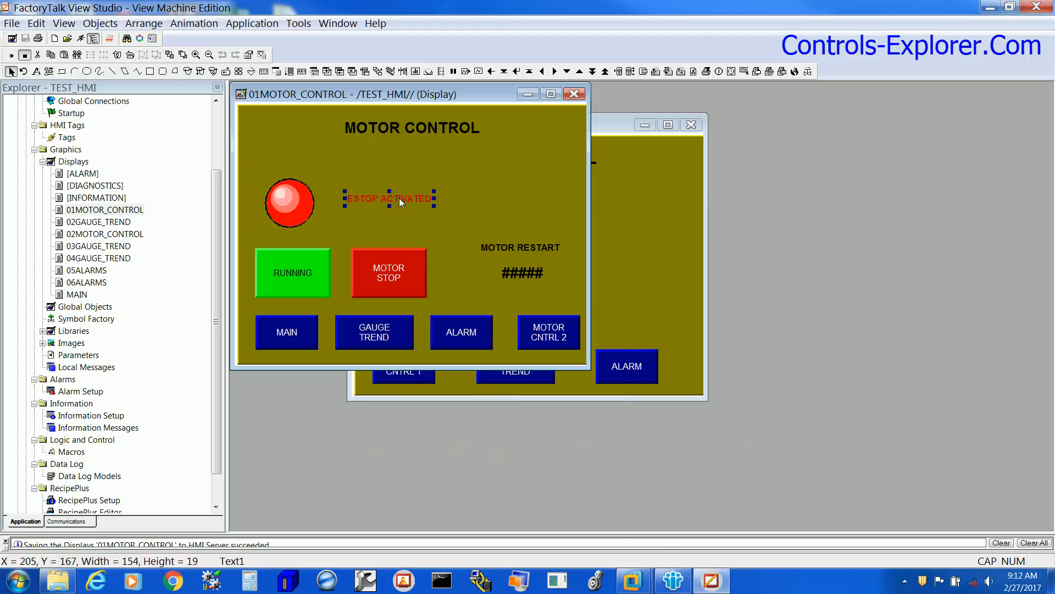
# - Bring up the context menu of the ESTOP ACTIVATED text to reach its Animation options
pyautogui.rightClick(389, 198)
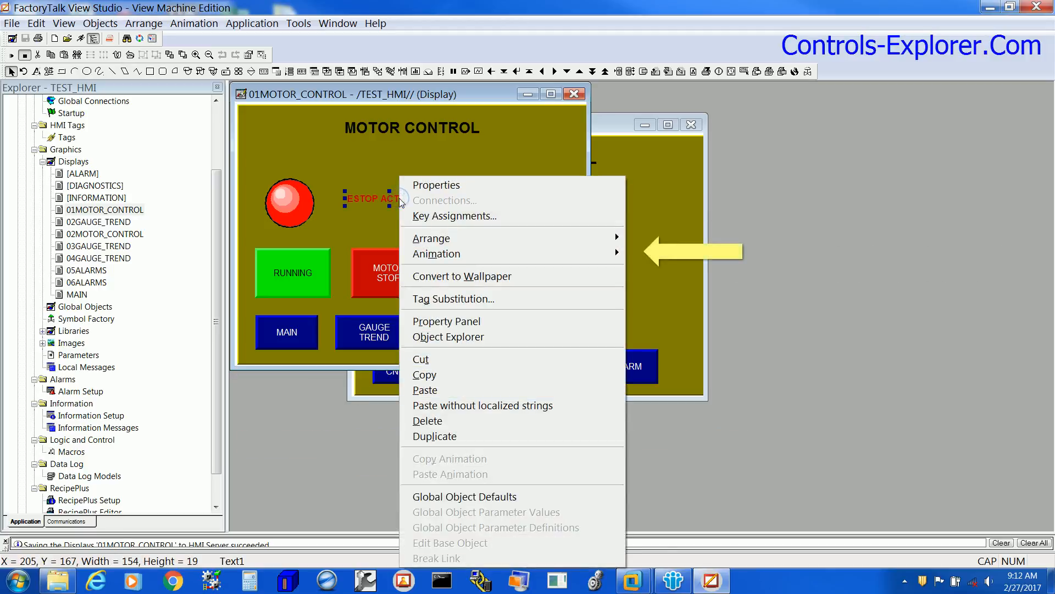
pyautogui.moveTo(431, 238)
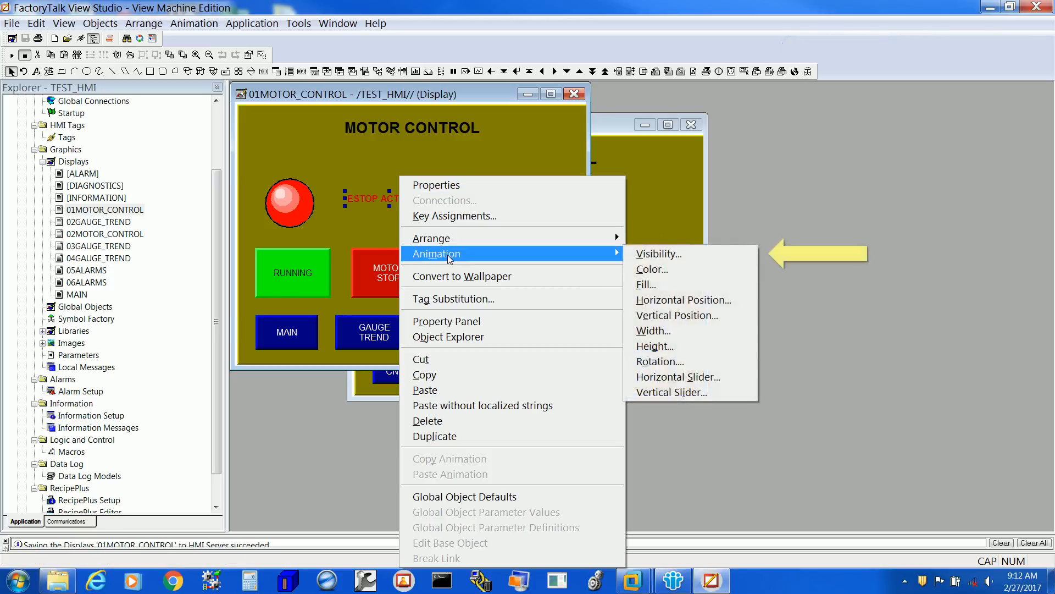
pyautogui.moveTo(672, 245)
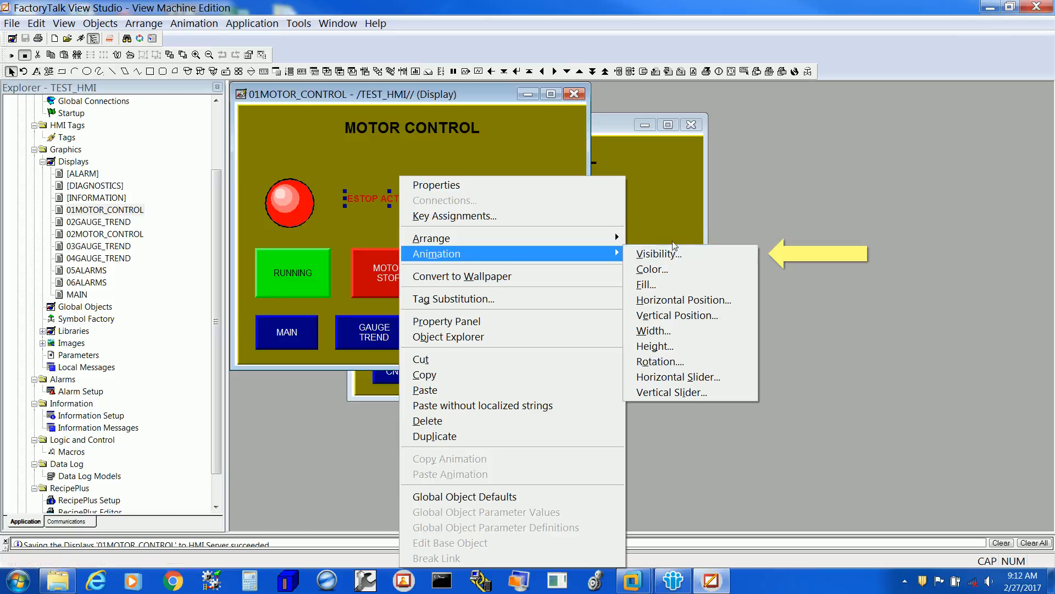
# - Start a Visibility animation for the ESTOP ACTIVATED text with an empty expression
pyautogui.click(656, 254)
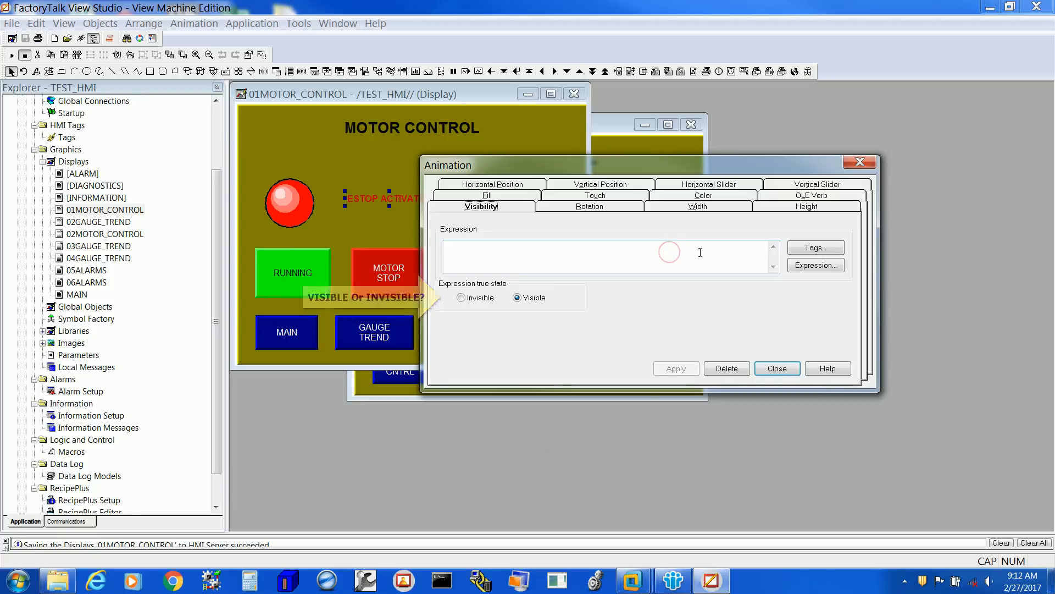
pyautogui.moveTo(815, 260)
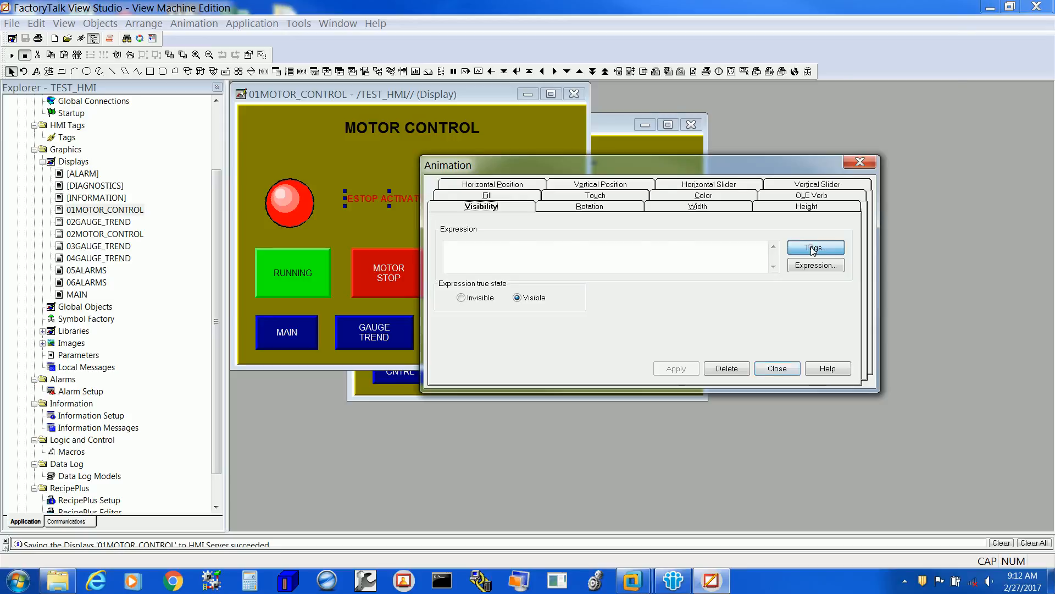
# - Browse PLC tags for the visibility expression and refresh all folders in the Tag Browser
pyautogui.click(814, 247)
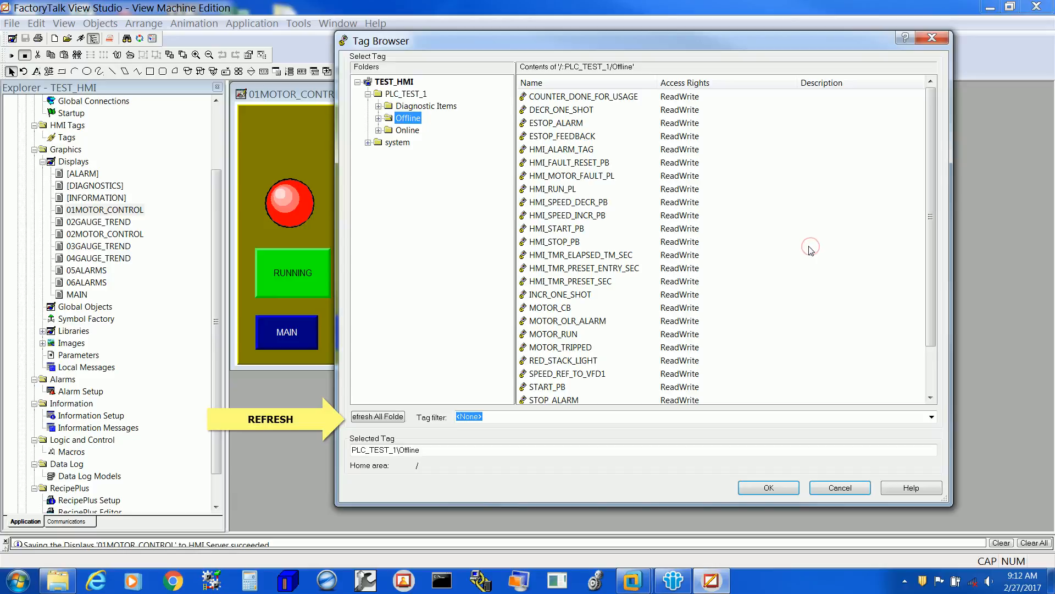
pyautogui.moveTo(794, 241)
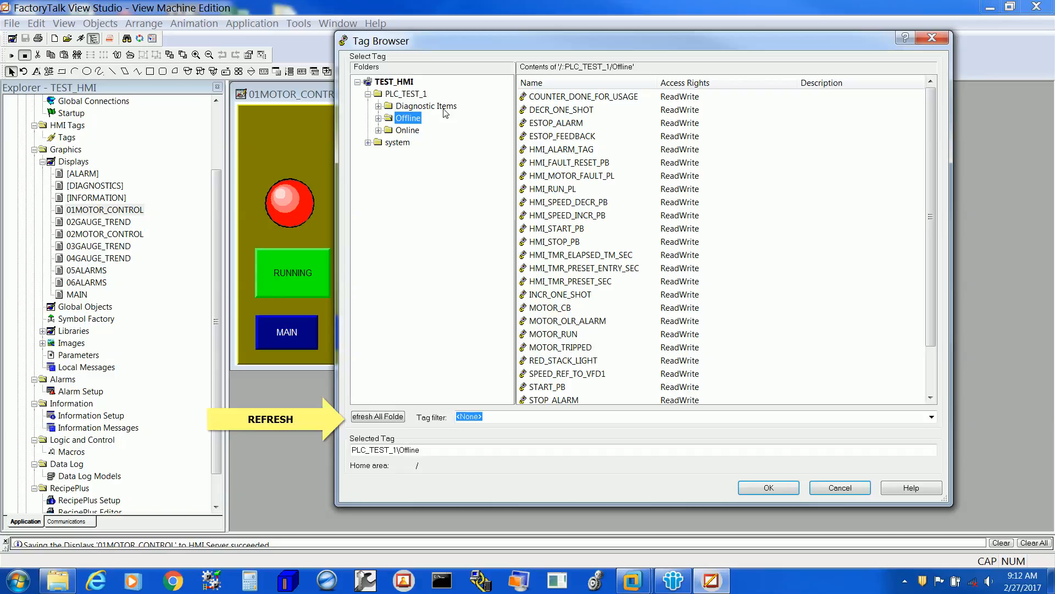
pyautogui.moveTo(421, 123)
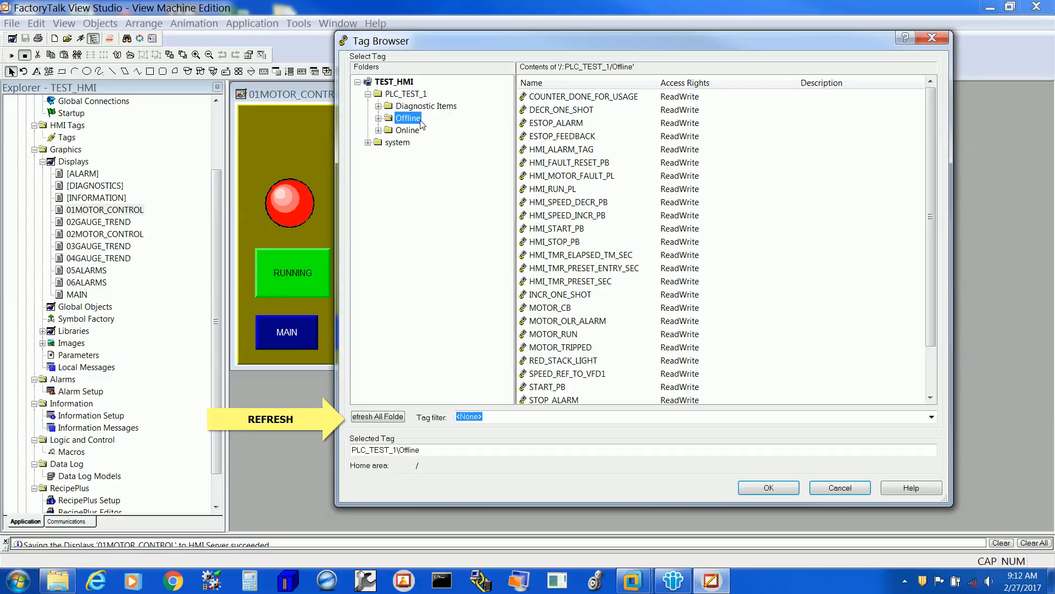
pyautogui.moveTo(421, 126)
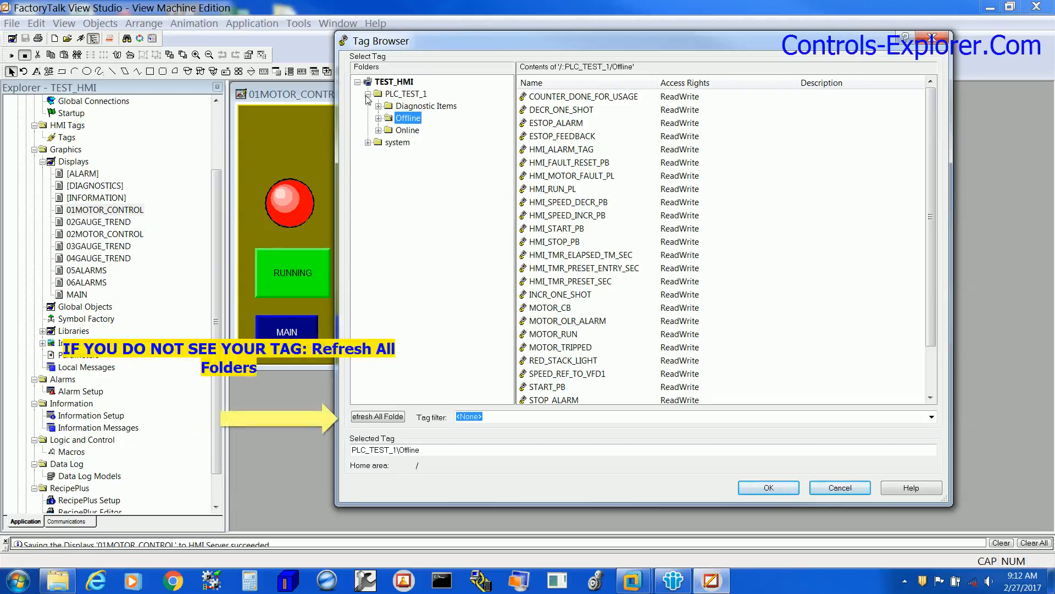
pyautogui.click(377, 416)
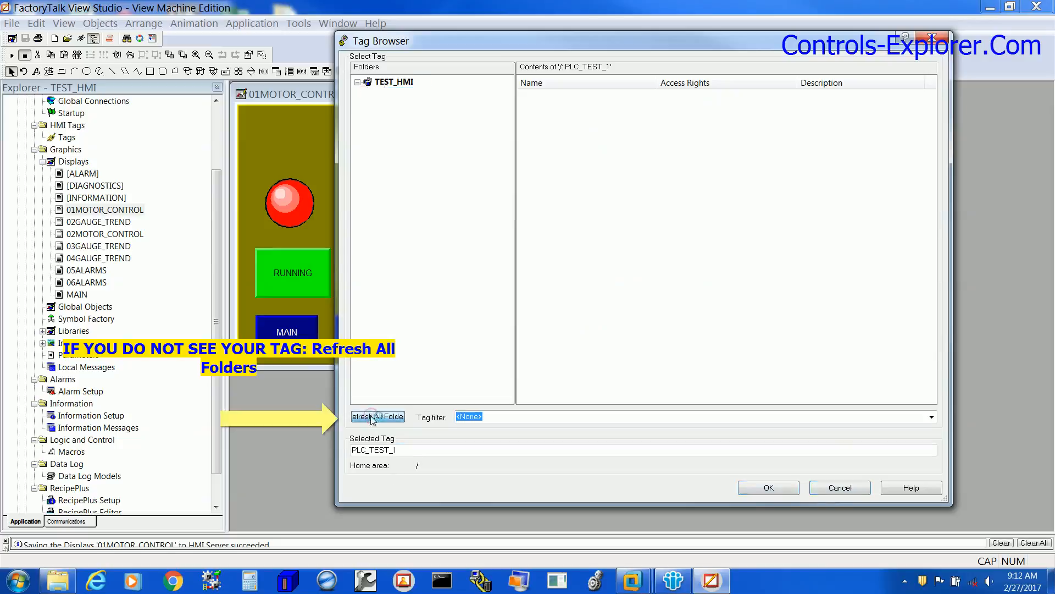
# - Select the ESTOP_ALARM tag from the PLC_TEST_1 Offline folder
pyautogui.click(377, 416)
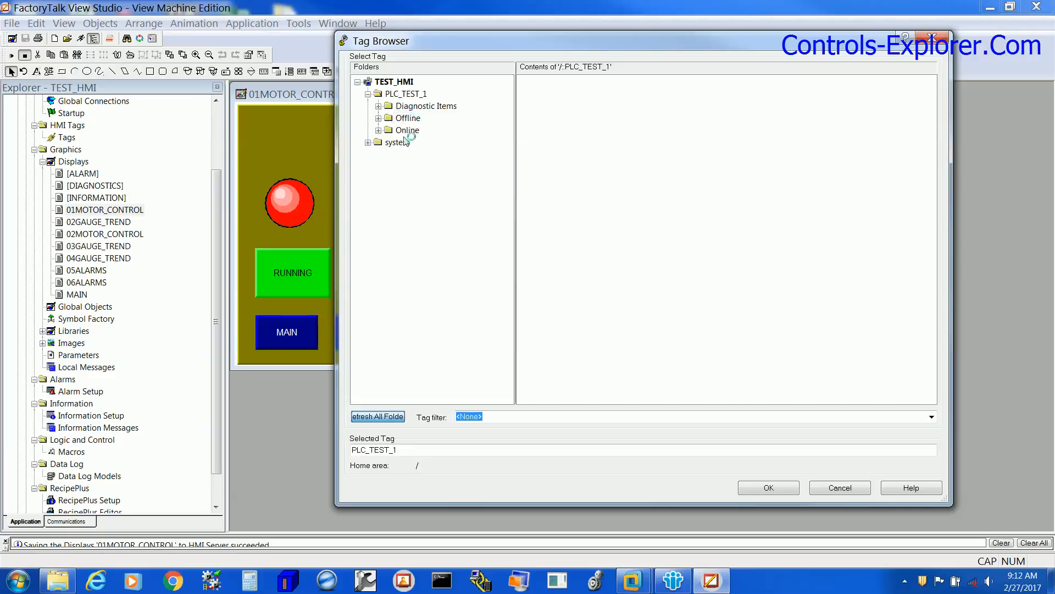
pyautogui.click(407, 118)
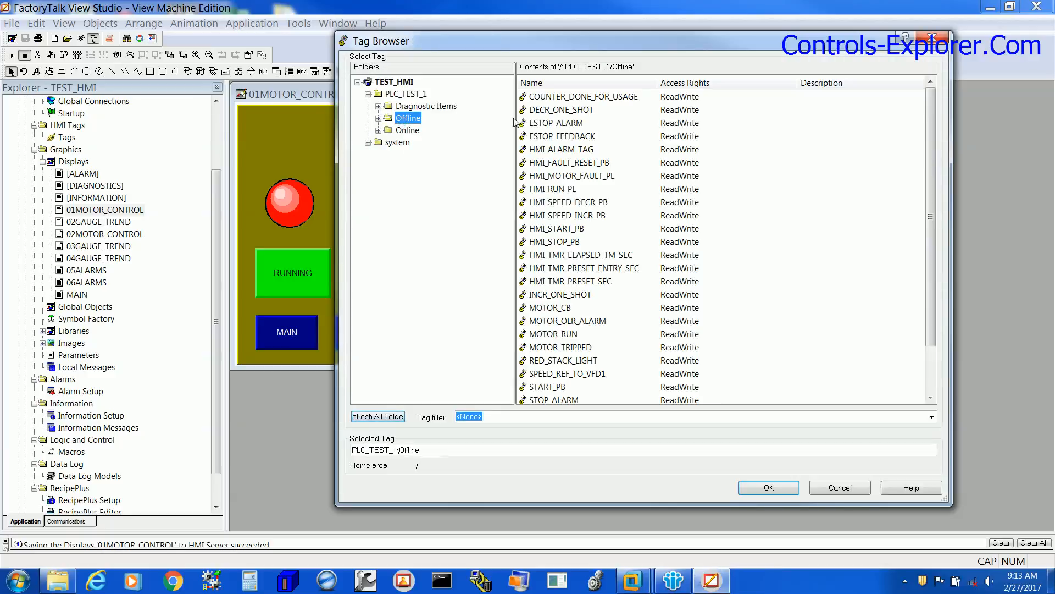
pyautogui.click(556, 122)
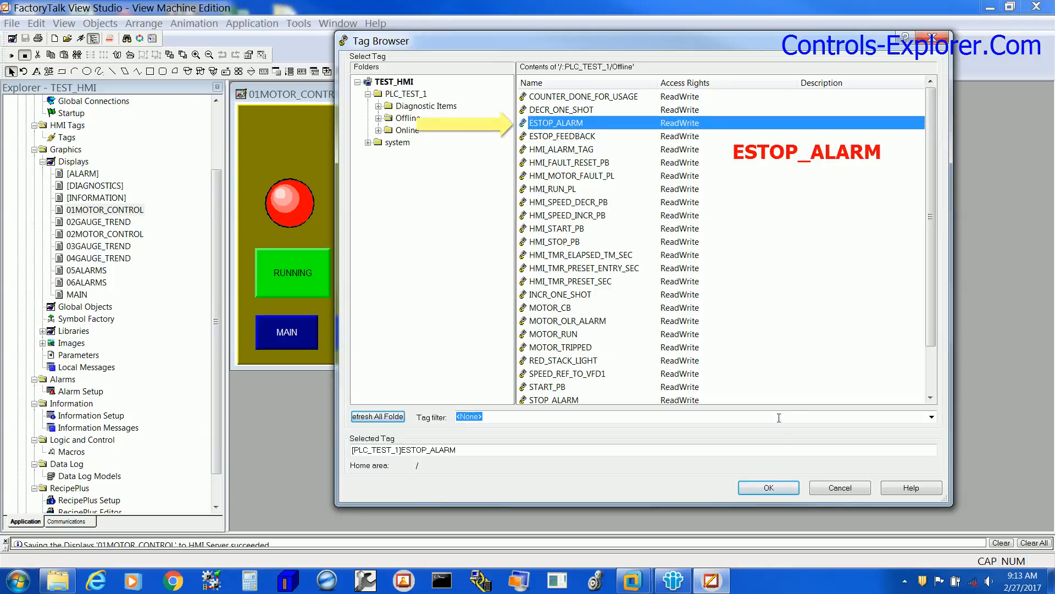
# - Confirm ESTOP_ALARM as the expression, visible when true, and apply the animation
pyautogui.click(767, 487)
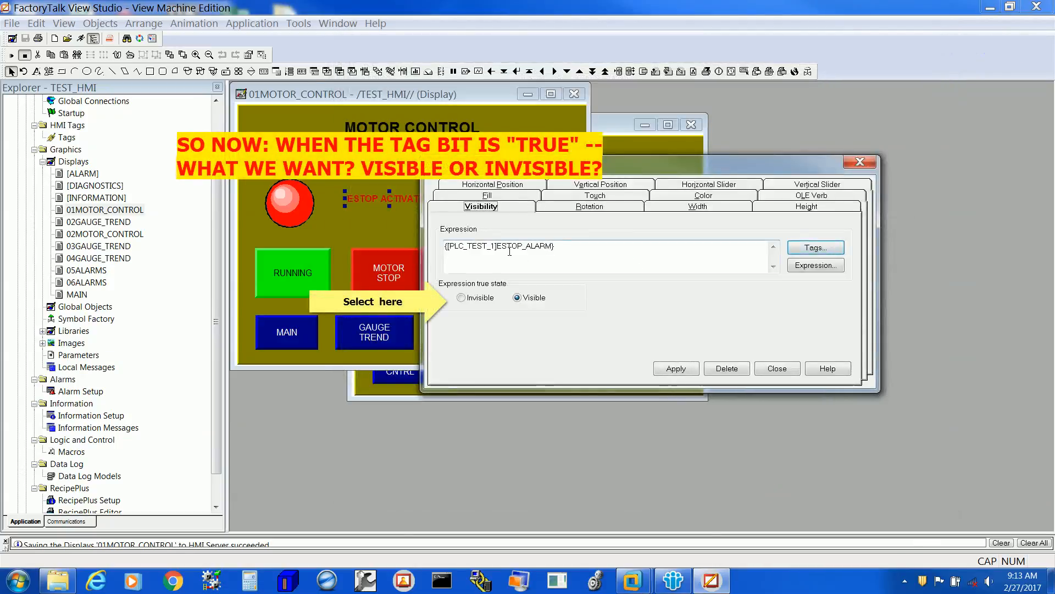
pyautogui.click(676, 368)
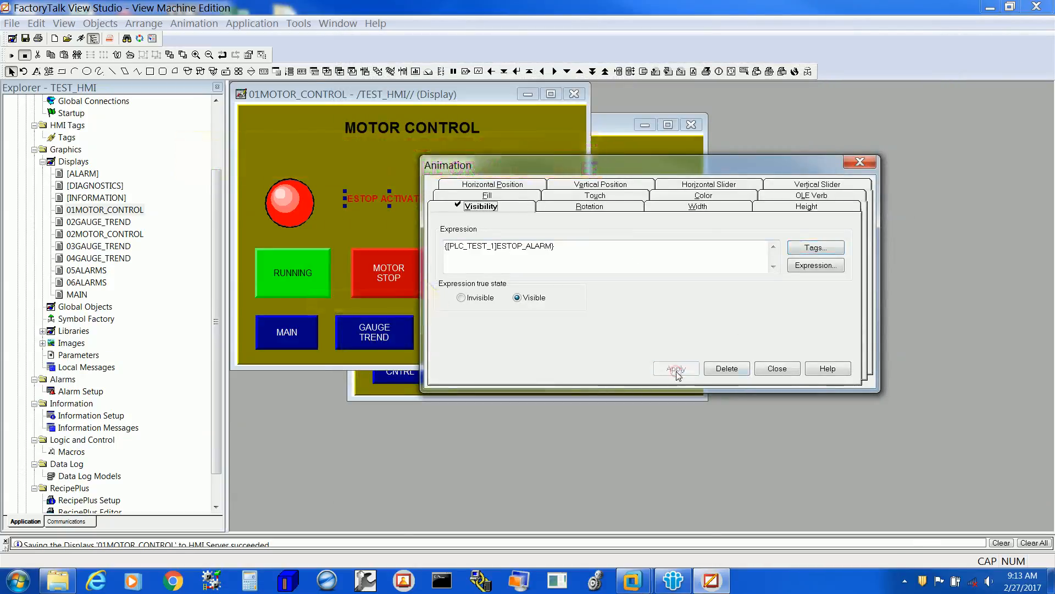
pyautogui.click(776, 368)
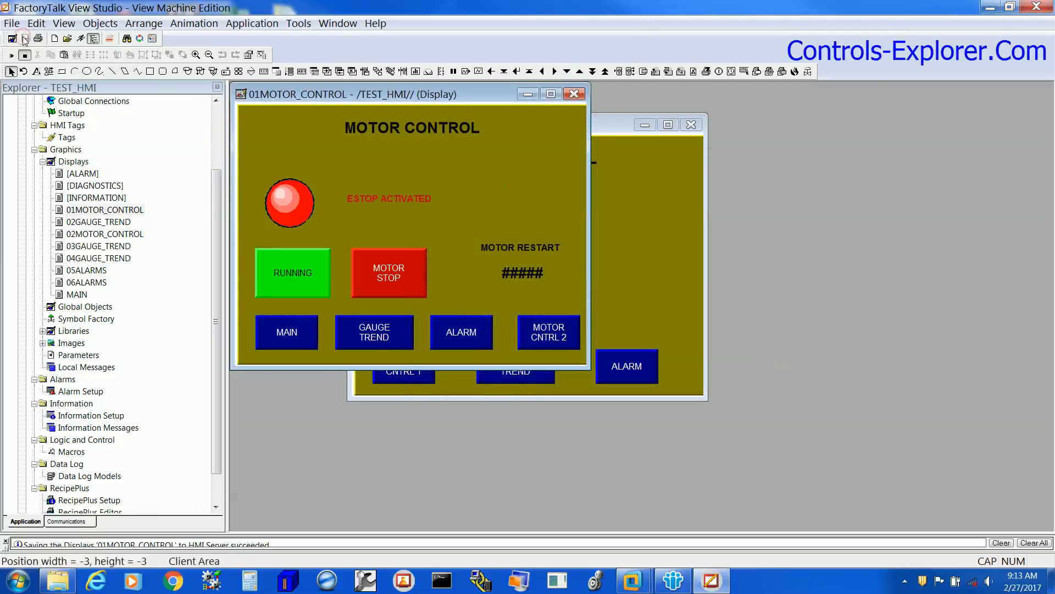
pyautogui.rightClick(362, 198)
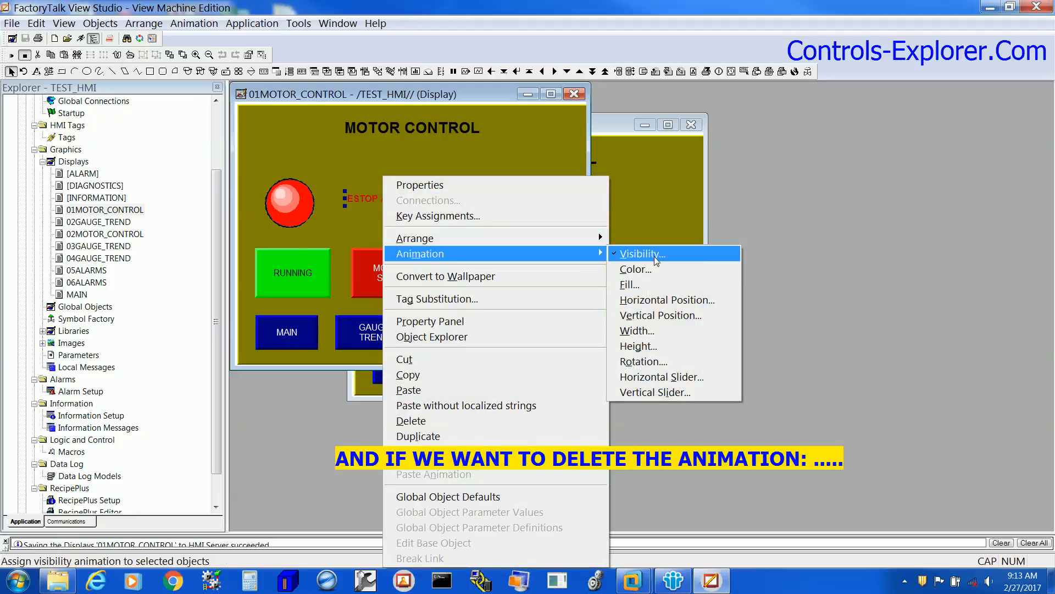
pyautogui.click(641, 253)
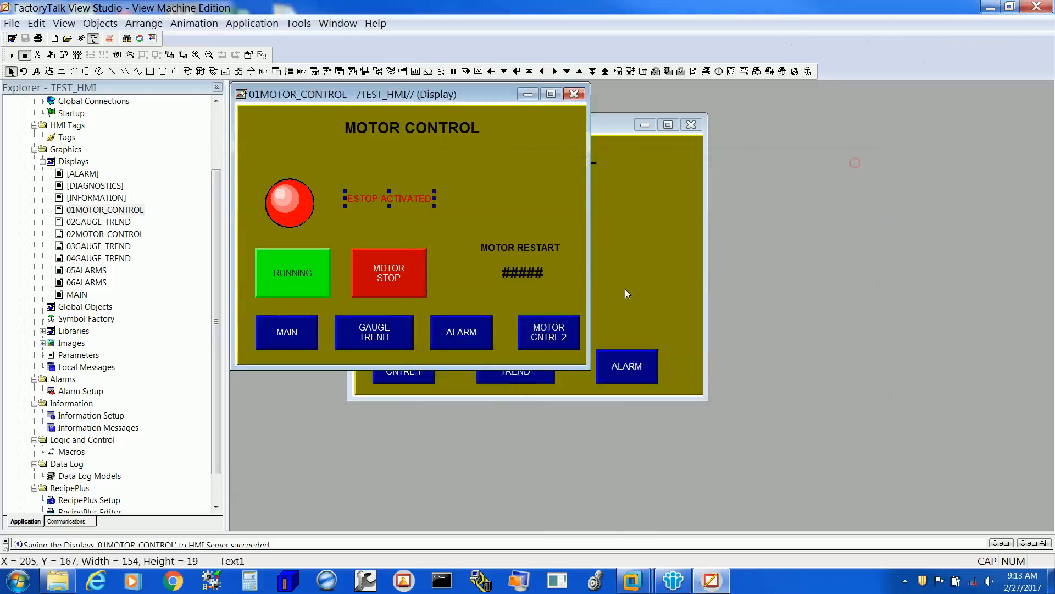
pyautogui.moveTo(497, 225)
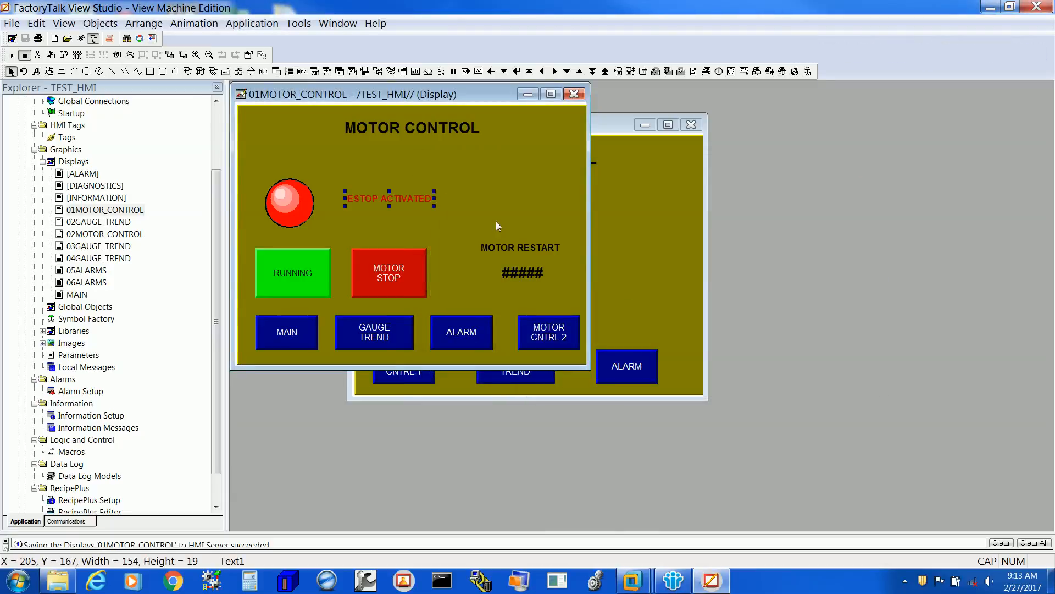